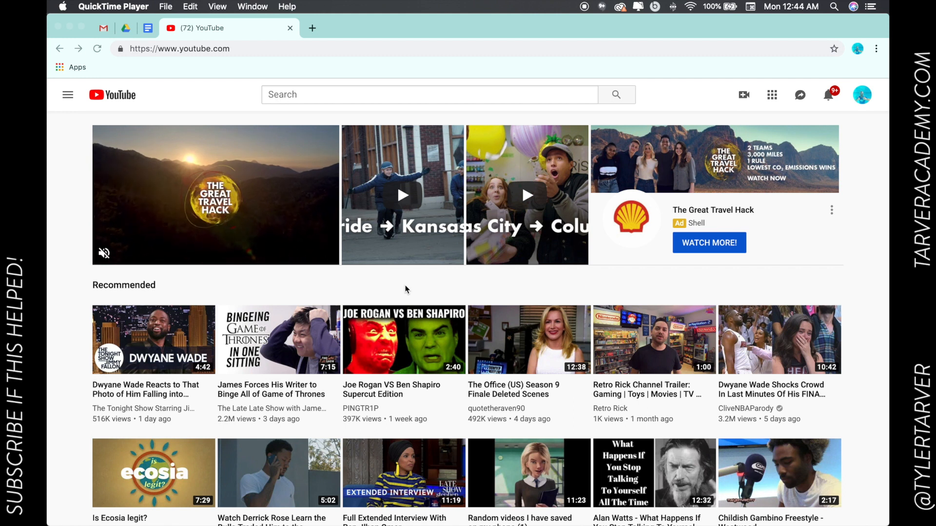
# Step: Search YouTube for 'tyler tarver' via the suggestion after typing 'tyler'
pyautogui.scroll(-3)
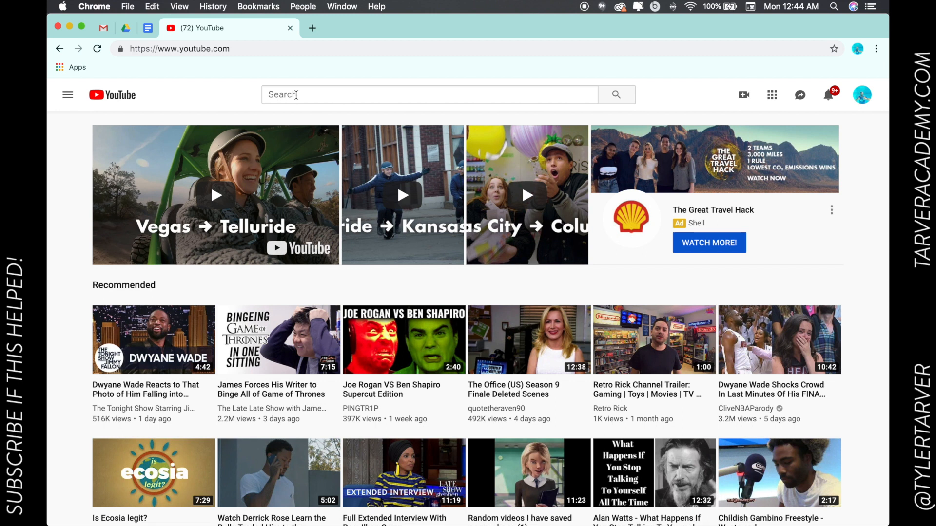
pyautogui.click(429, 95)
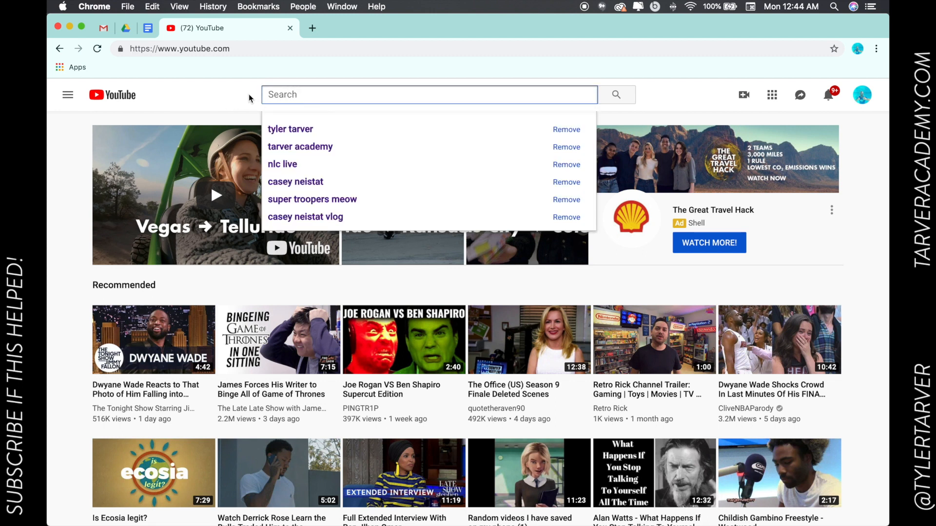
pyautogui.write('tyler')
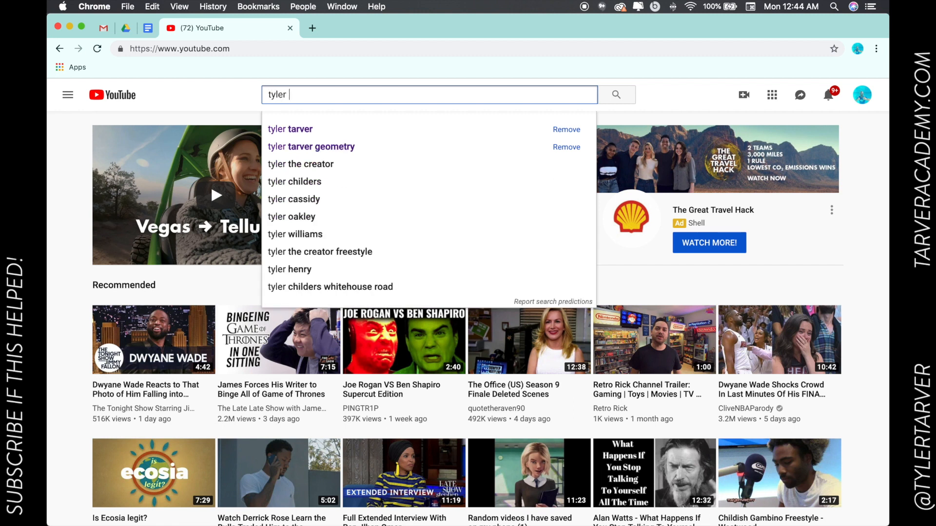
pyautogui.click(290, 129)
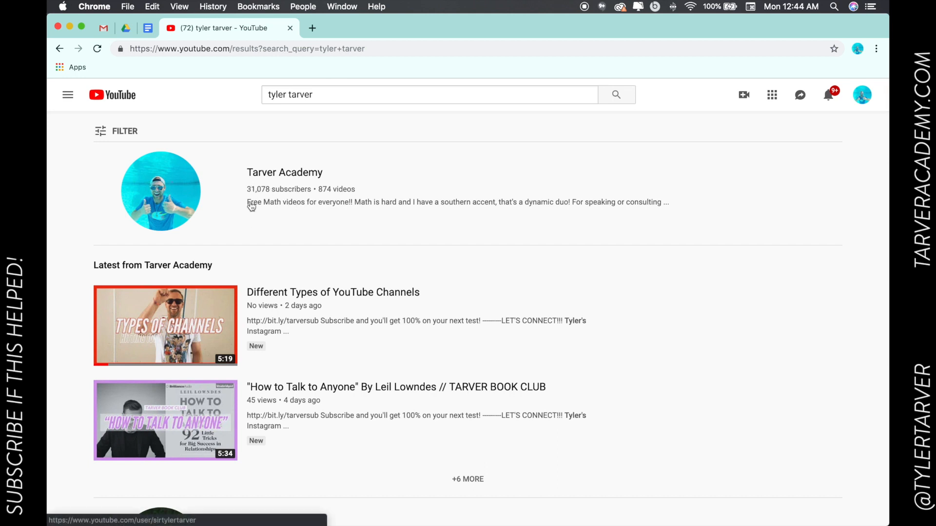
pyautogui.scroll(-3)
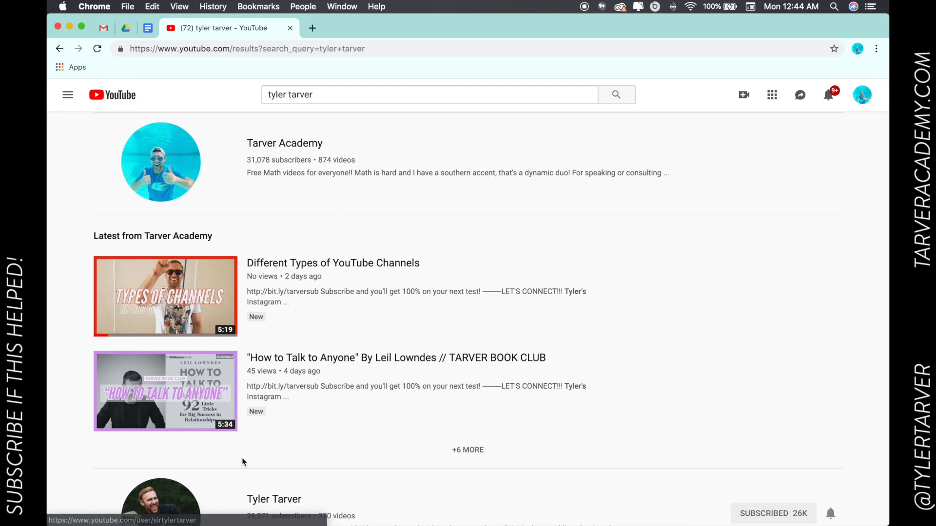
pyautogui.moveTo(273, 318)
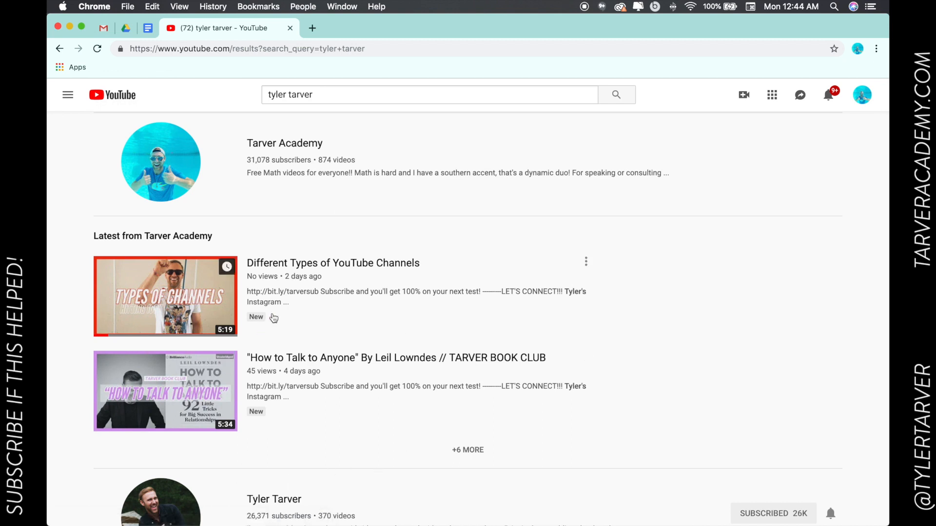
pyautogui.scroll(-3)
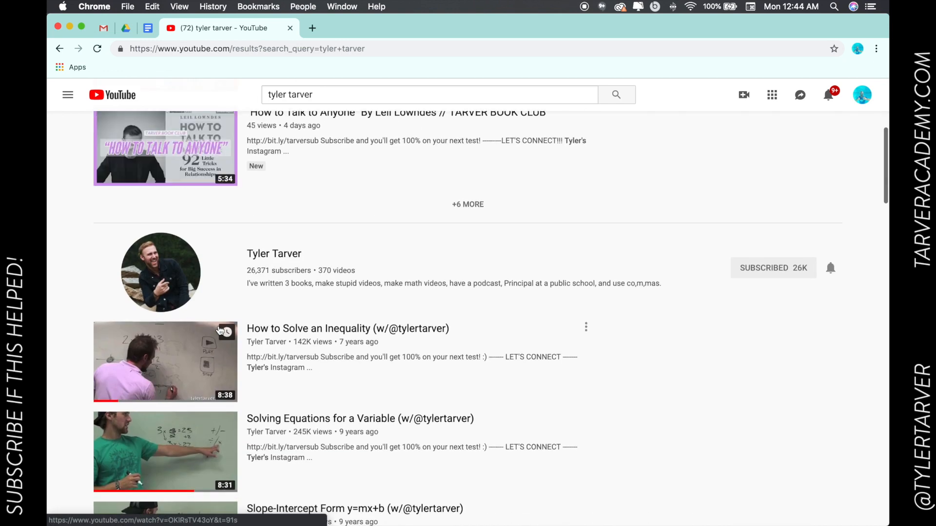
pyautogui.scroll(-3)
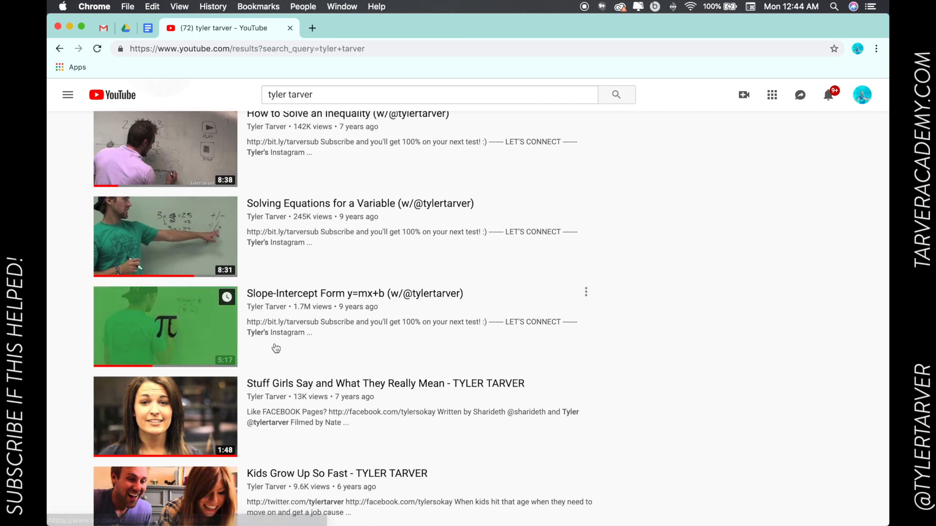
pyautogui.scroll(-3)
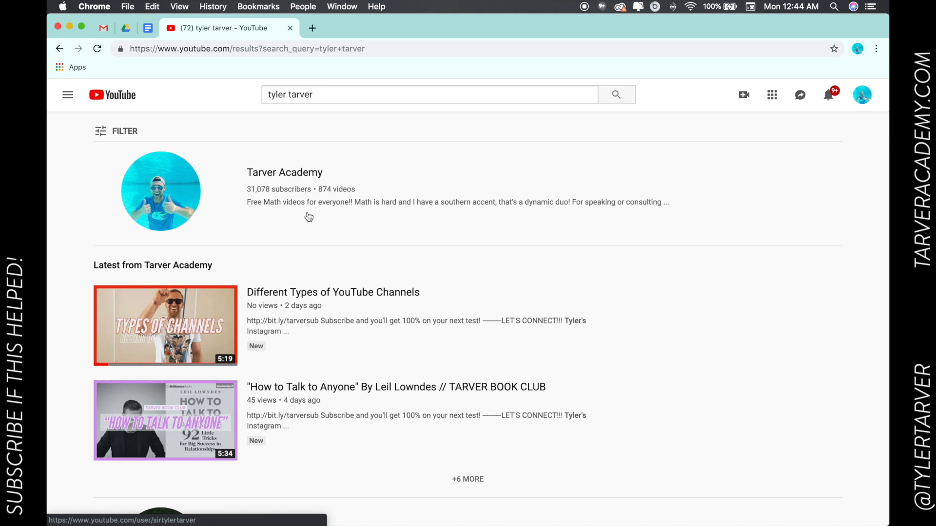
pyautogui.moveTo(302, 163)
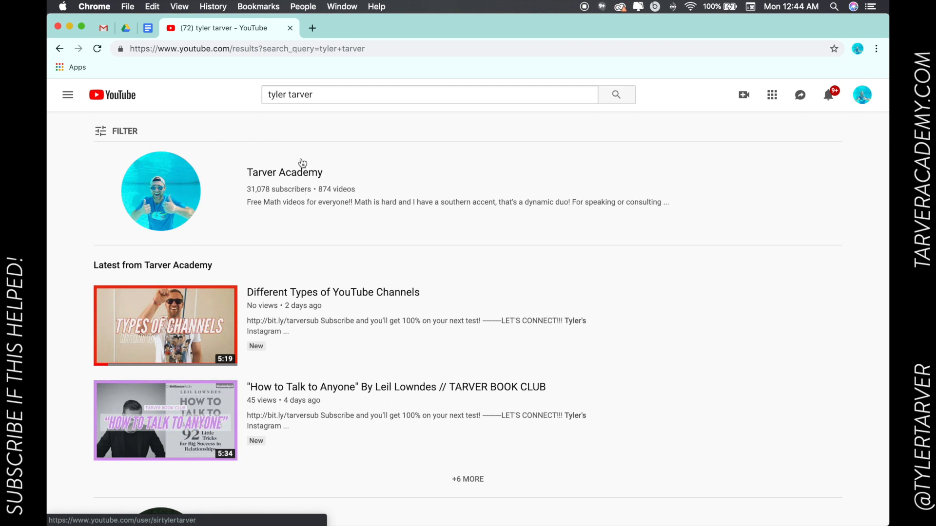
pyautogui.moveTo(221, 154)
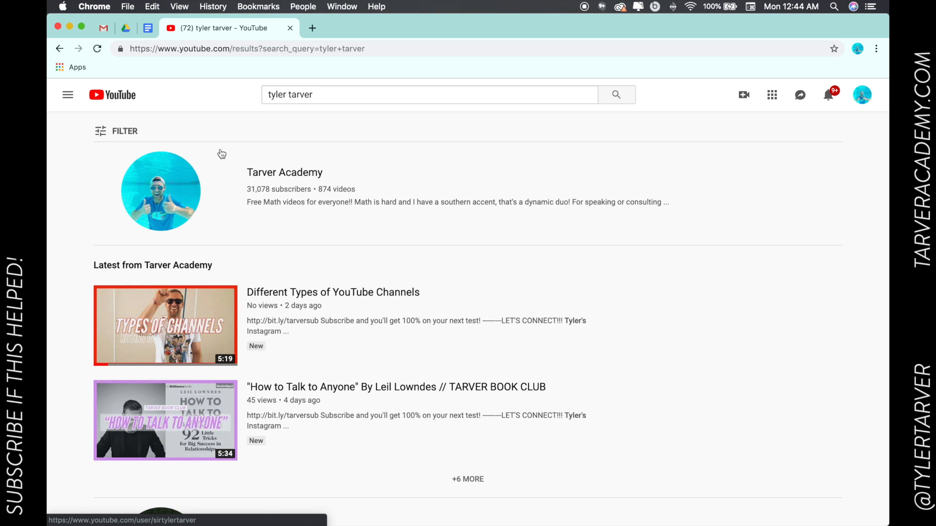
# Step: Filter the 'tyler tarver' results to uploads from This year
pyautogui.click(117, 131)
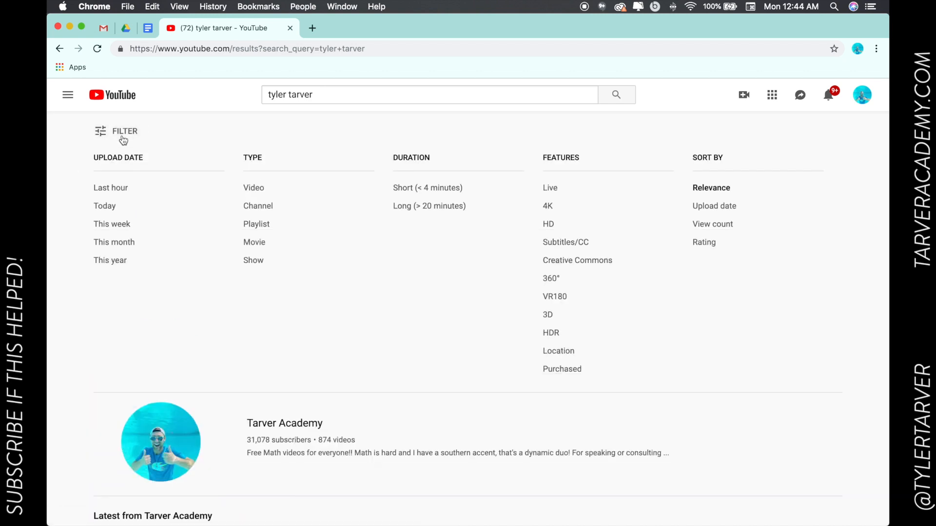
pyautogui.moveTo(258, 210)
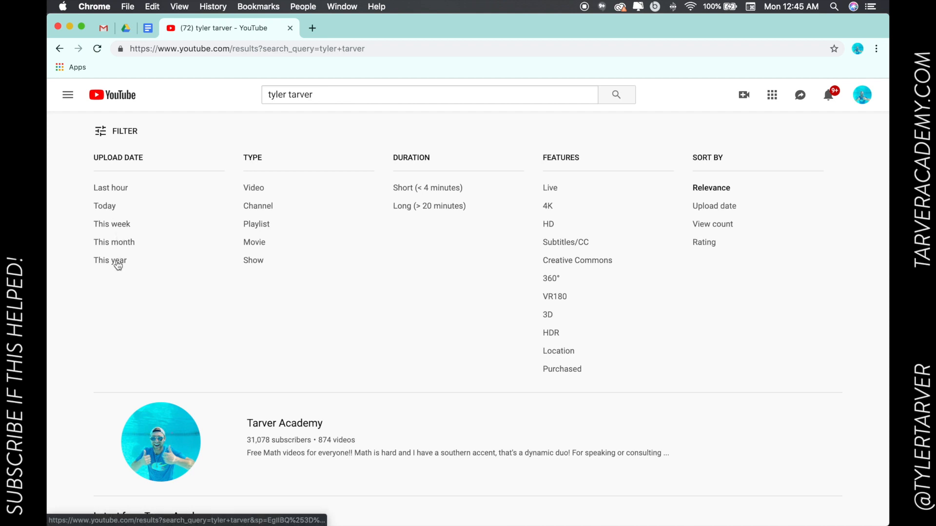
pyautogui.click(110, 260)
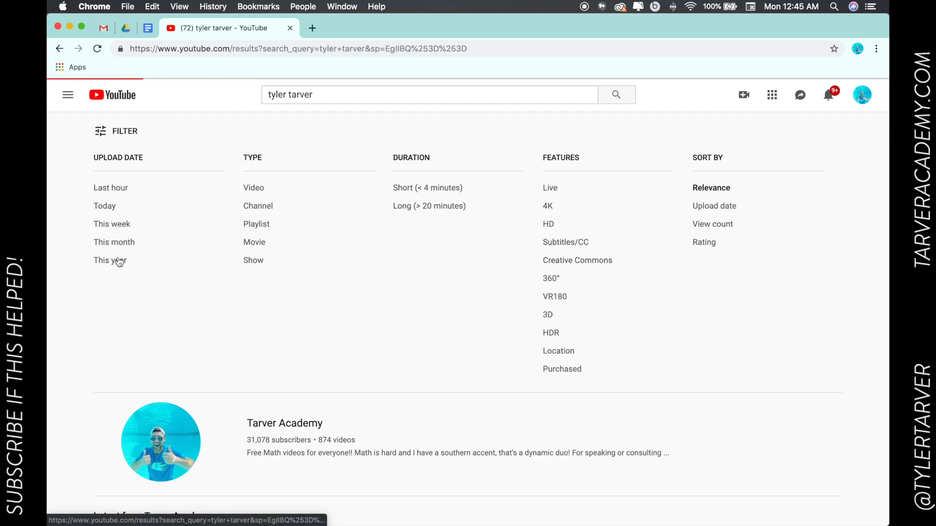
pyautogui.click(253, 187)
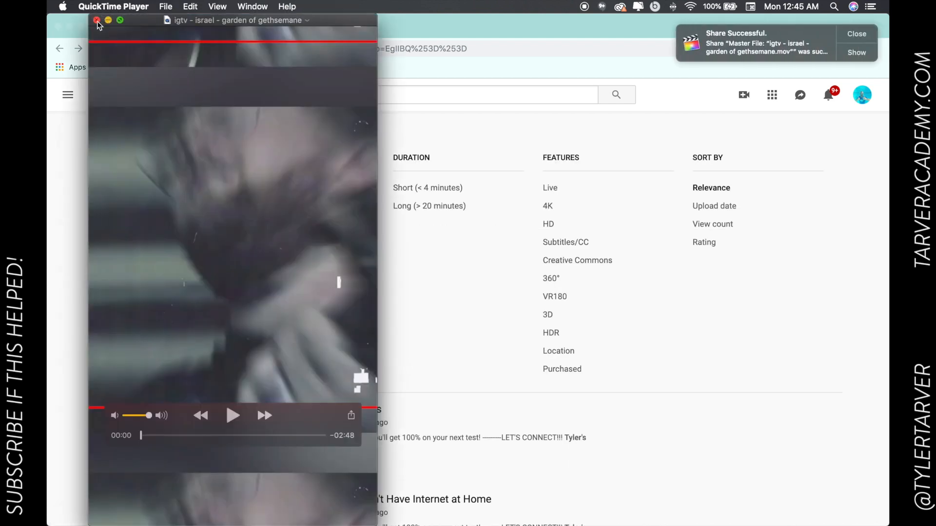
# Step: Close the QuickTime Player window covering the results
pyautogui.click(97, 21)
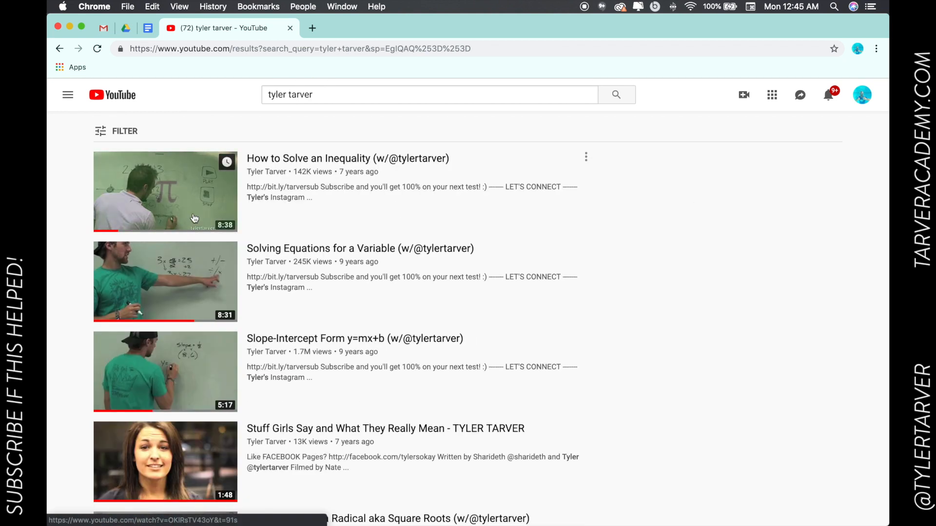
# Step: Filter the results by Type: Video instead of Channel
pyautogui.click(116, 131)
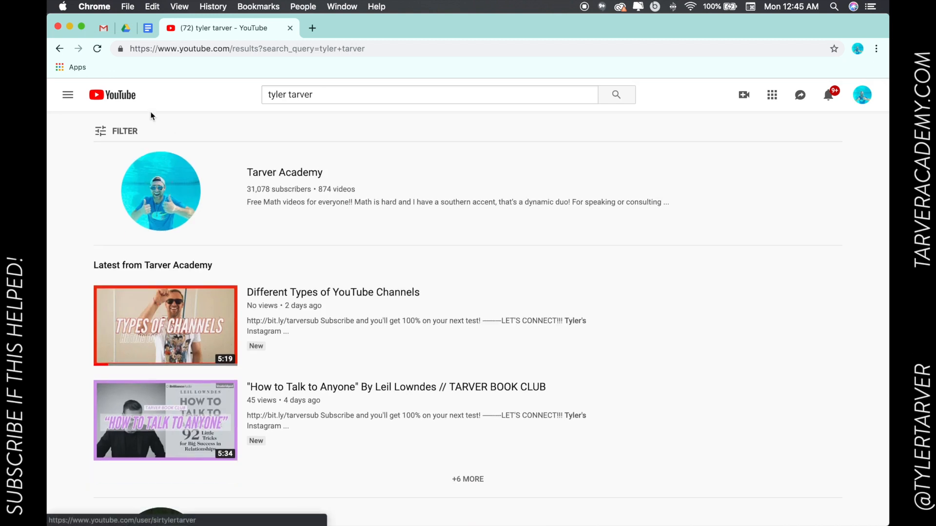
pyautogui.click(116, 130)
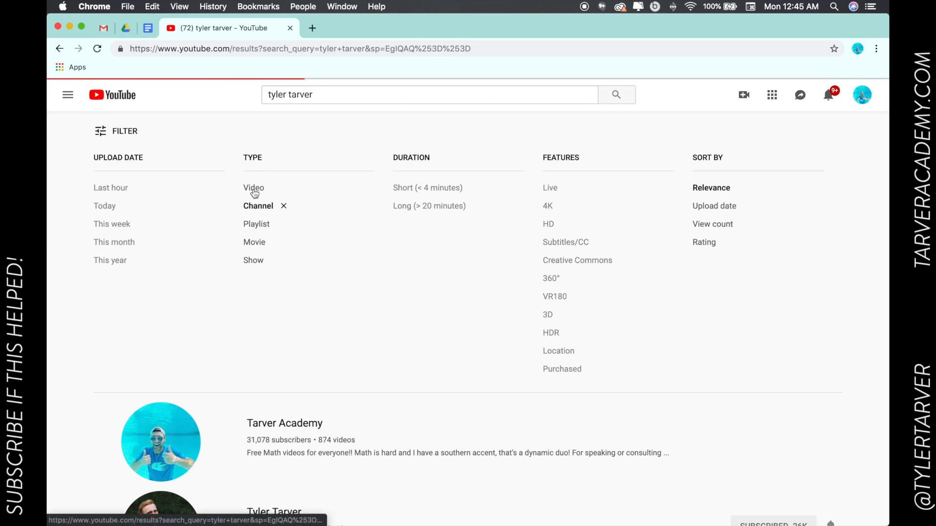
pyautogui.click(253, 187)
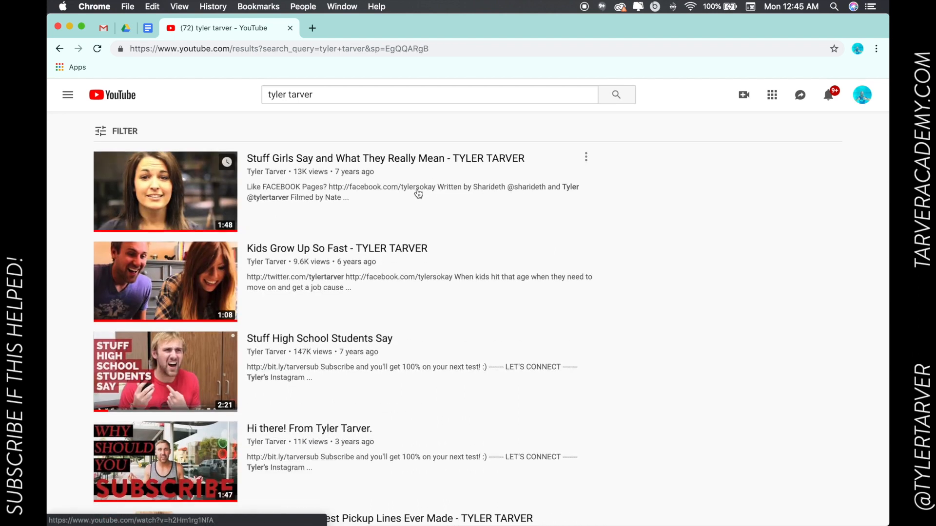
# Step: Add the 4K feature filter to the short video results
pyautogui.click(124, 131)
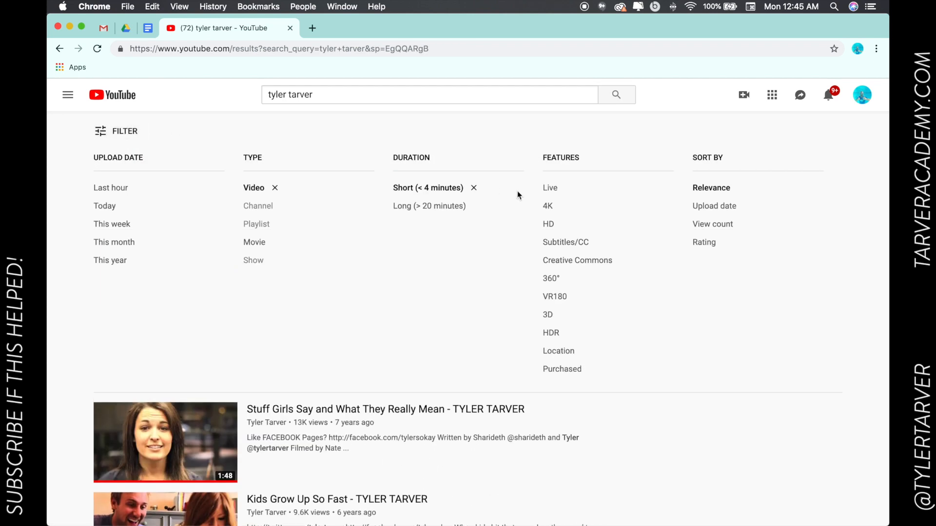
pyautogui.click(547, 205)
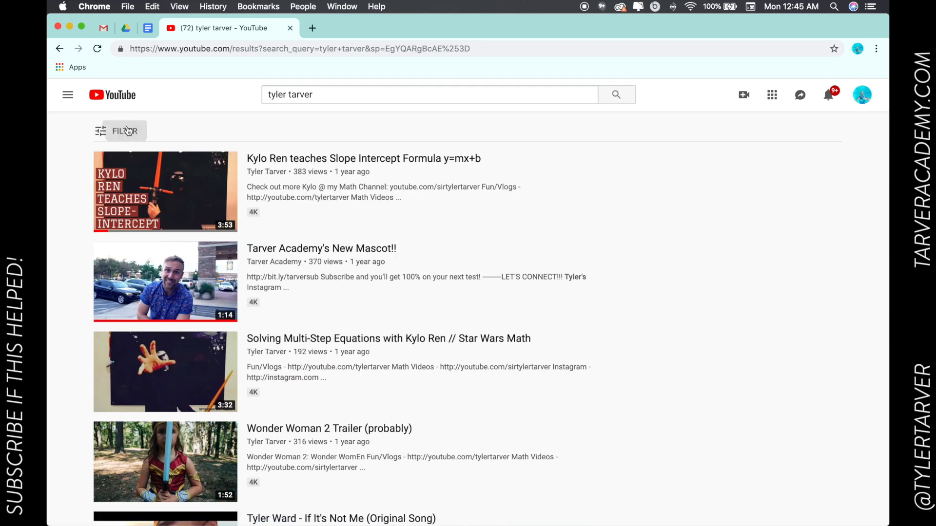
pyautogui.click(123, 130)
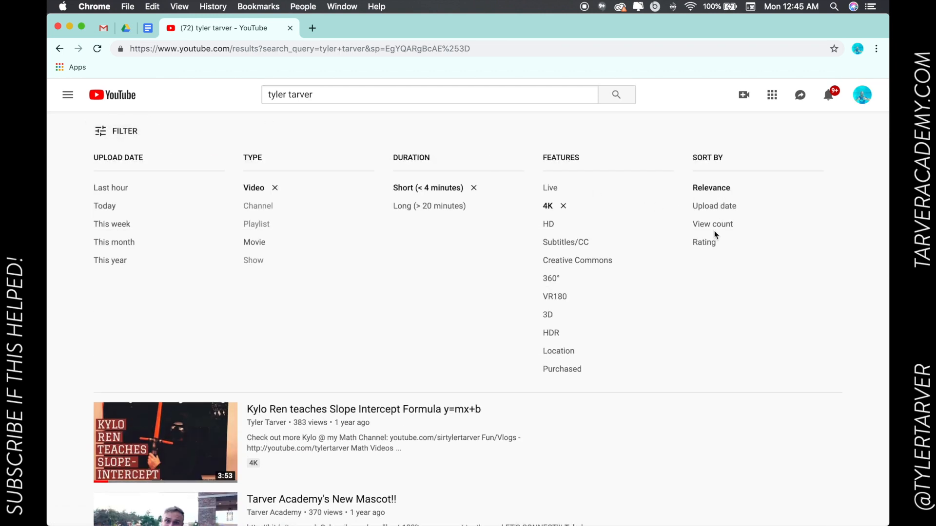
pyautogui.moveTo(716, 184)
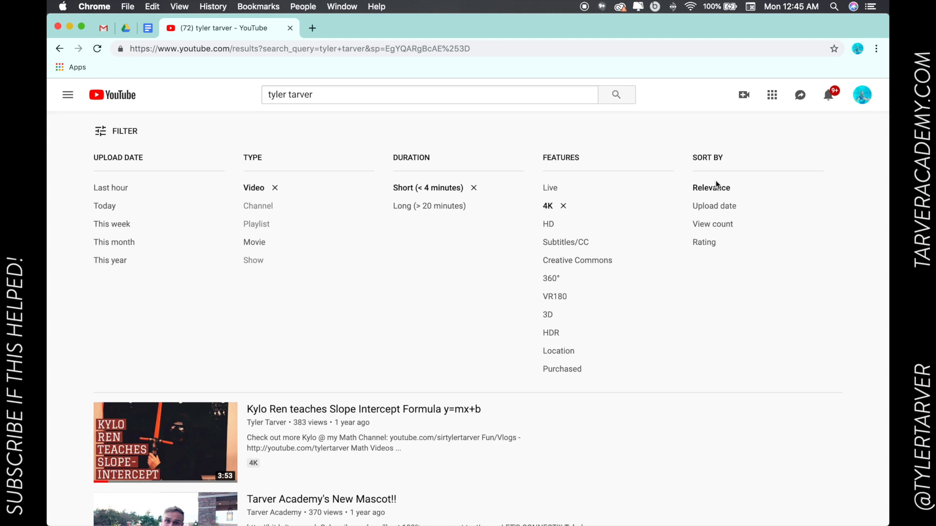
pyautogui.moveTo(514, 300)
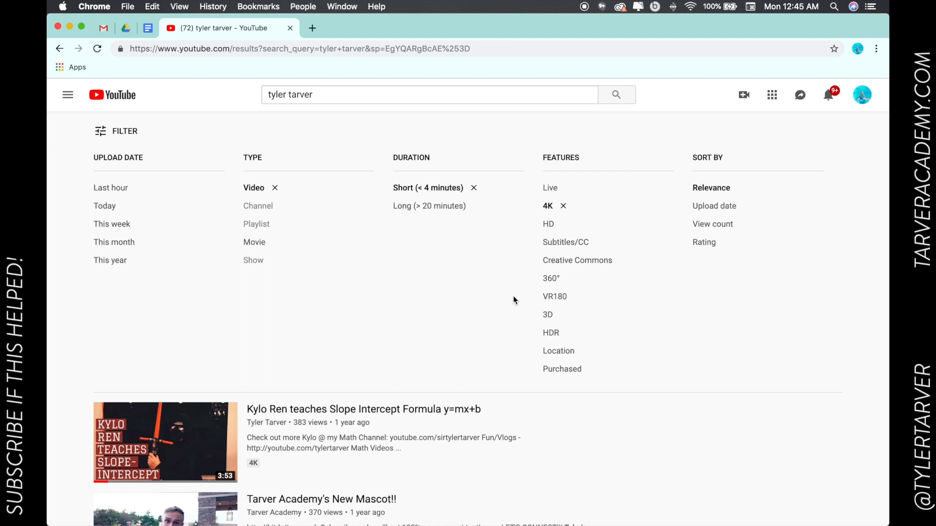
pyautogui.moveTo(410, 315)
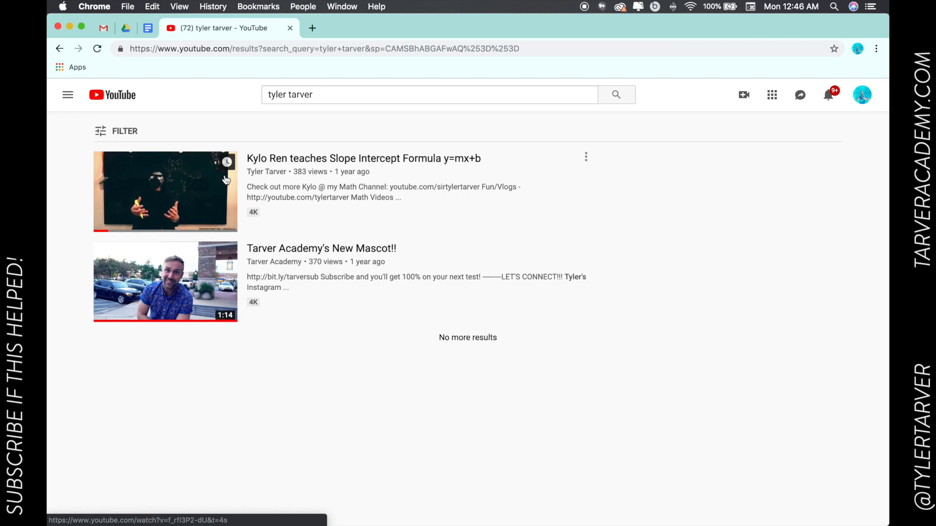
# Step: Remove the 4K filter and reopen the sorting options for the results
pyautogui.click(116, 131)
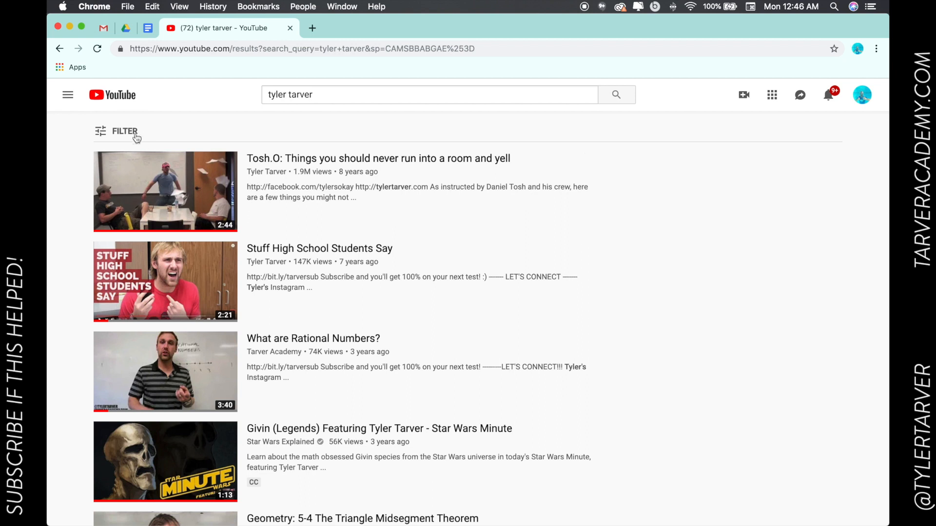
pyautogui.click(124, 131)
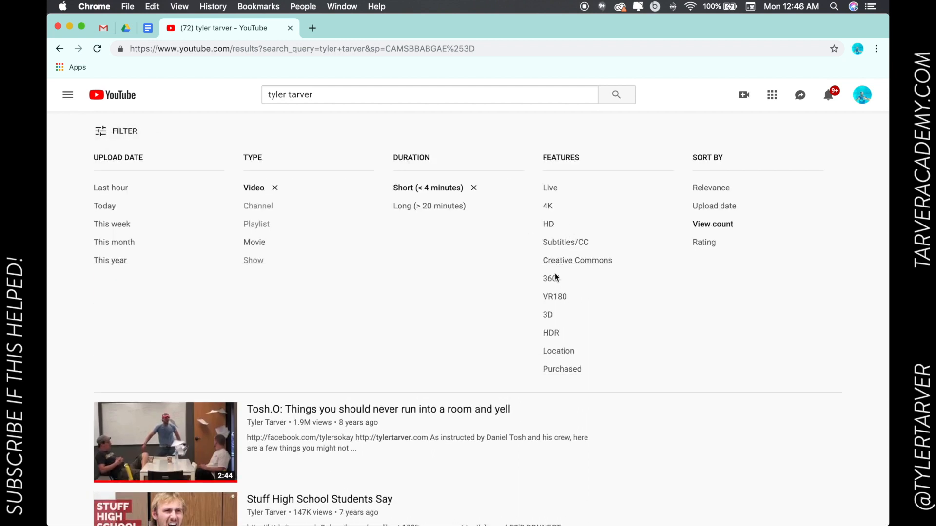
pyautogui.moveTo(702, 206)
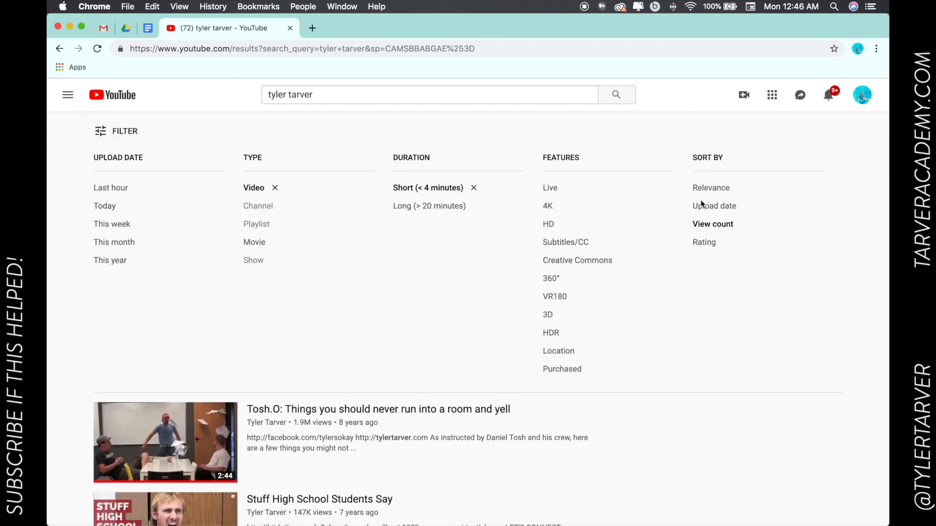
pyautogui.moveTo(704, 246)
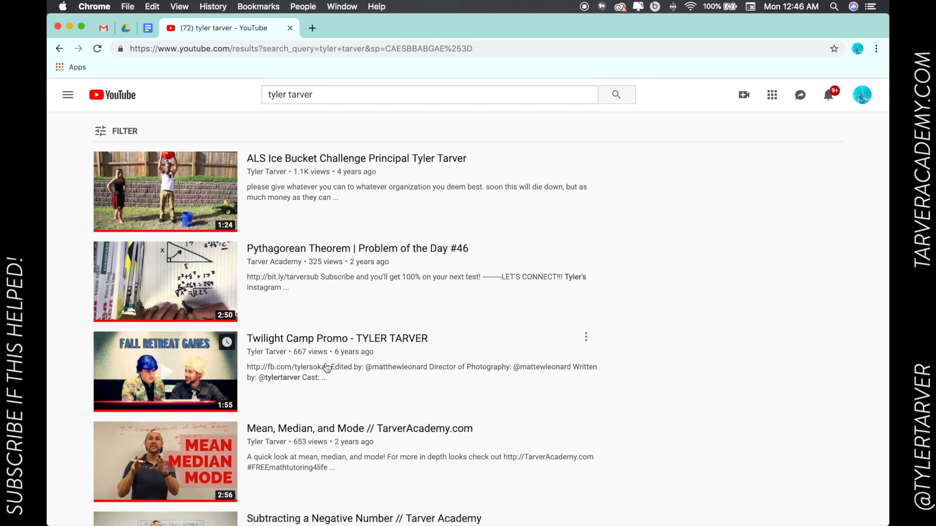
pyautogui.scroll(-3)
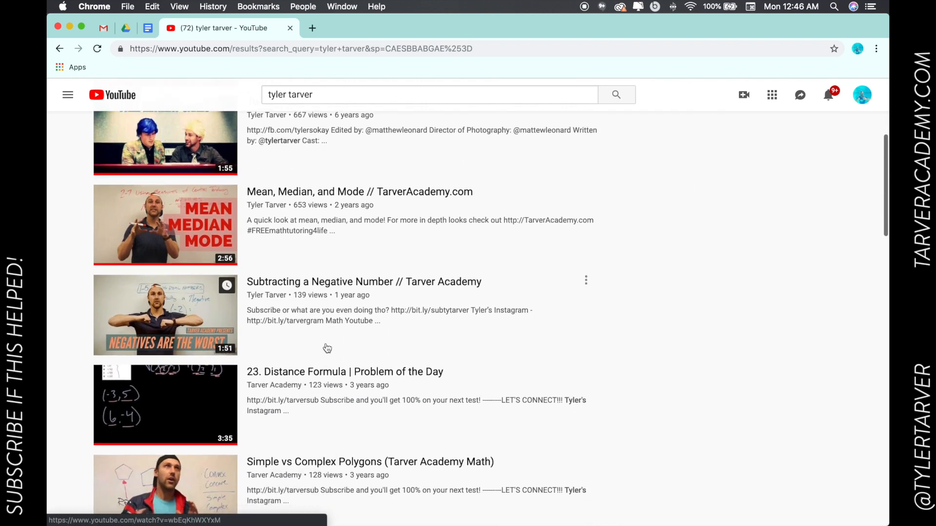
pyautogui.scroll(3)
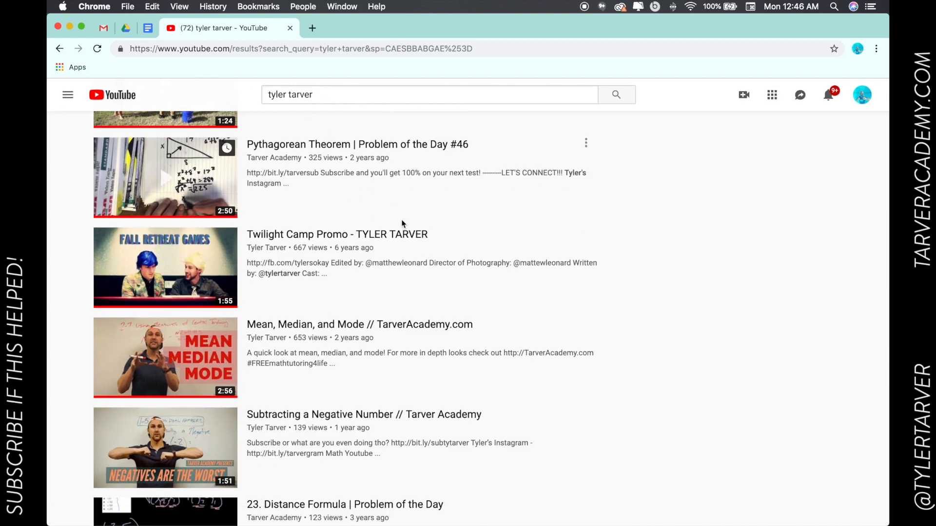
pyautogui.moveTo(417, 312)
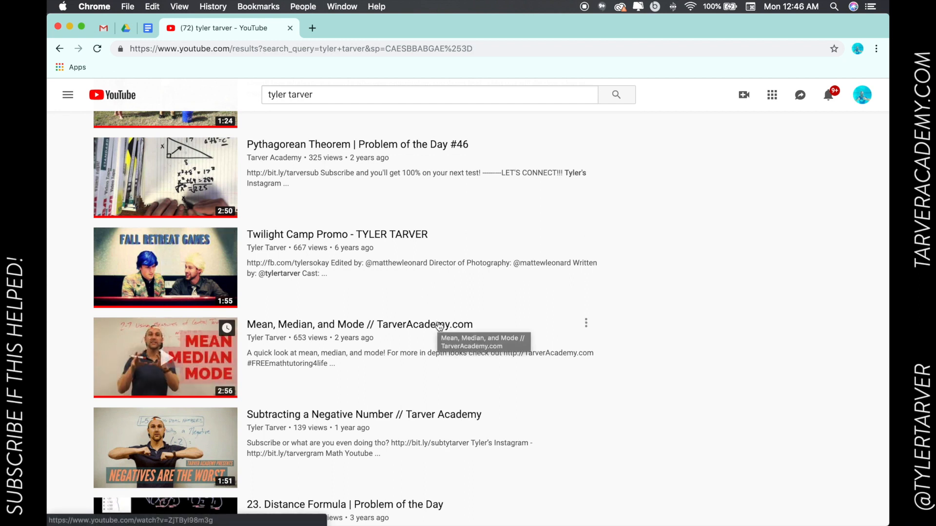
pyautogui.moveTo(634, 147)
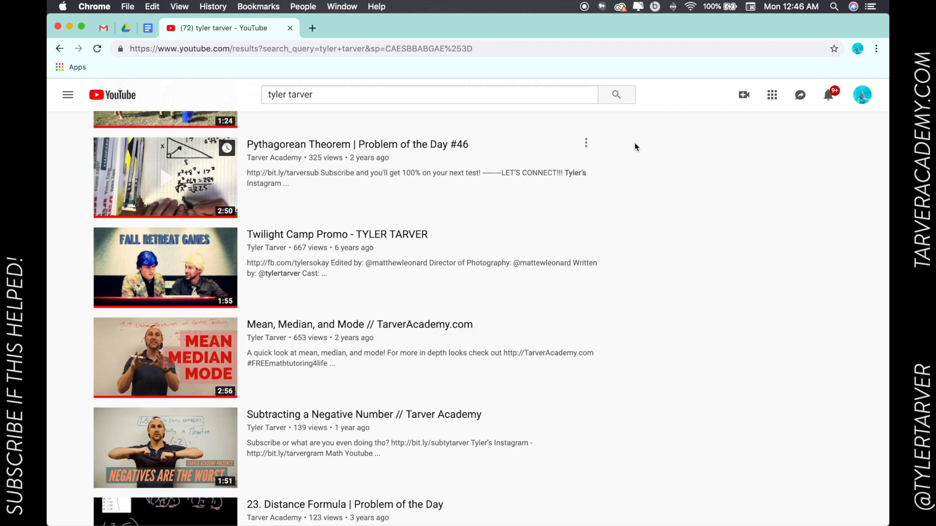